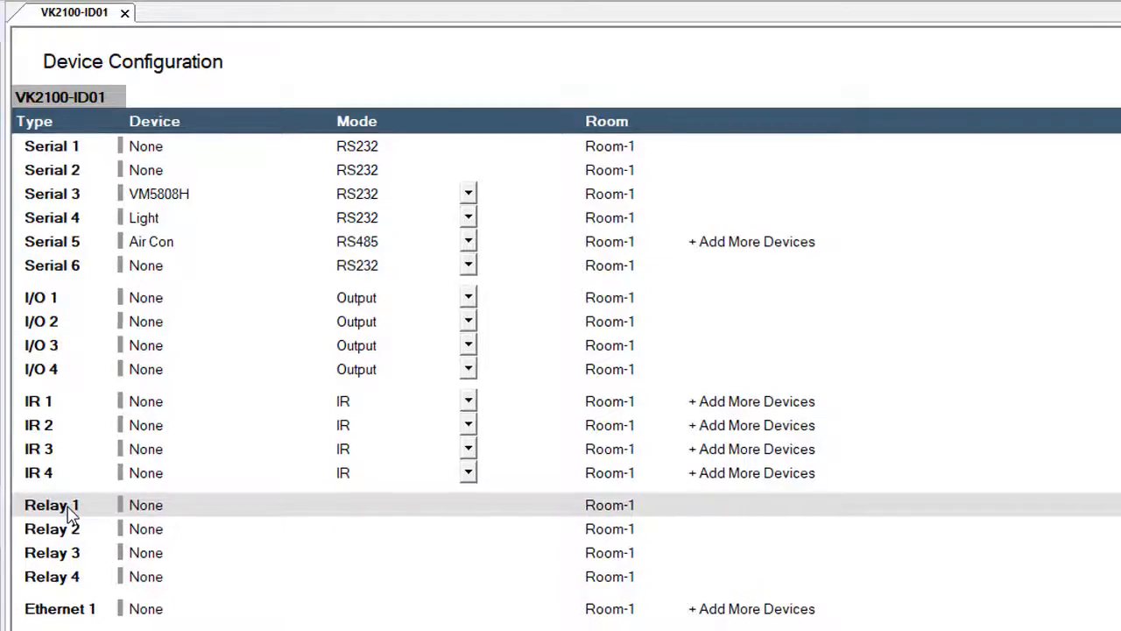
Select the Relay 1 row and name its device "Screen Up"
click(52, 505)
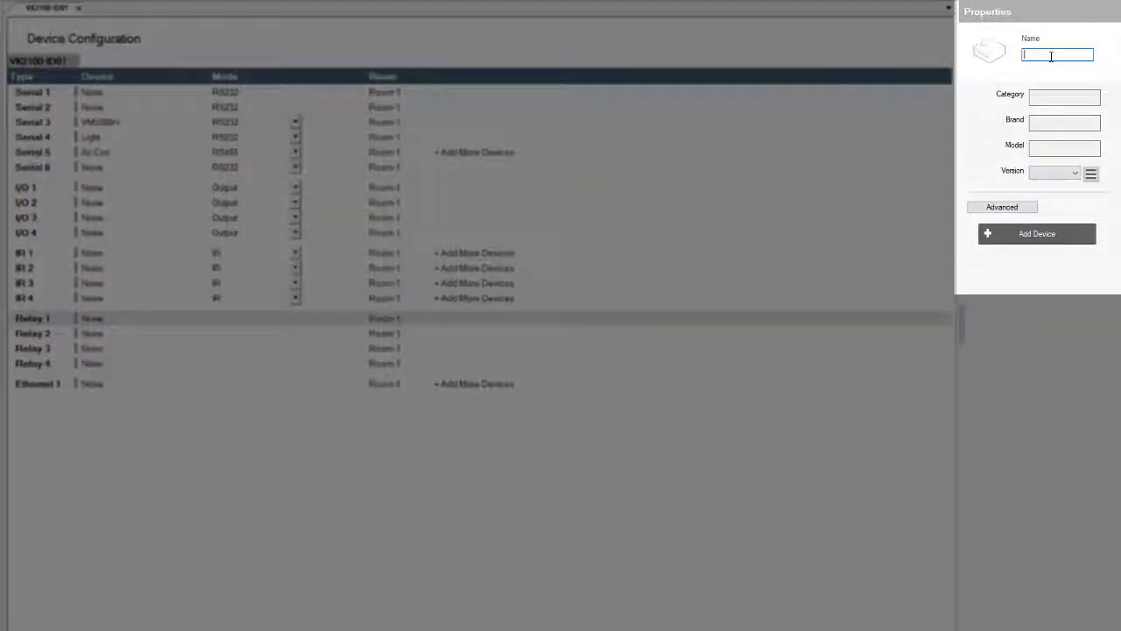
text(Screen Up)
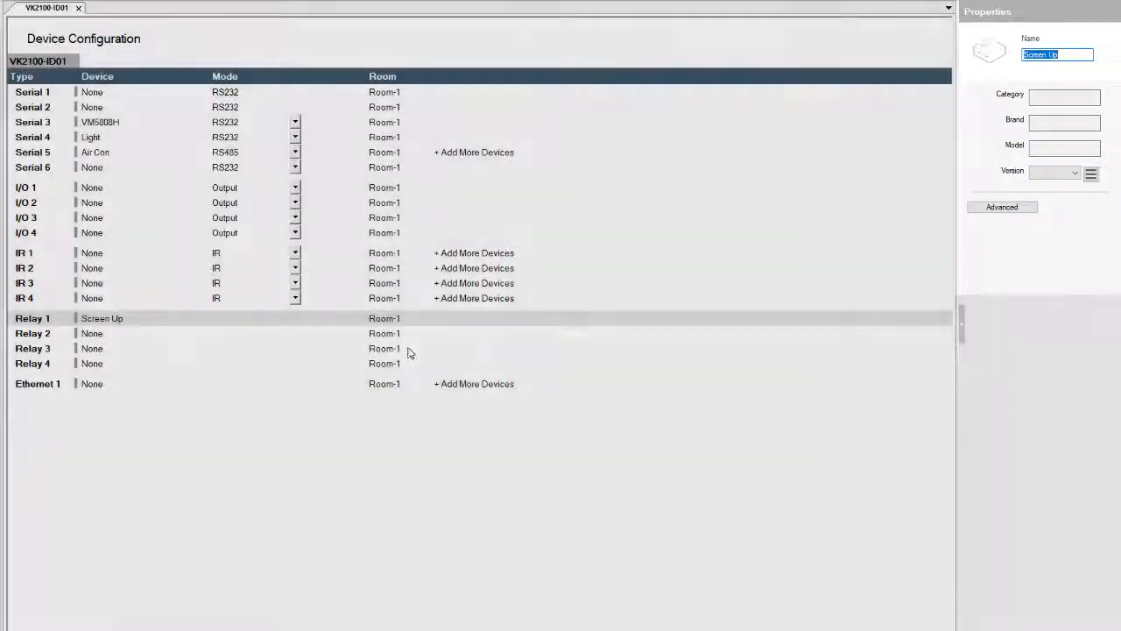
Select the Relay 2 row and begin naming its device "Screen Down"
click(32, 333)
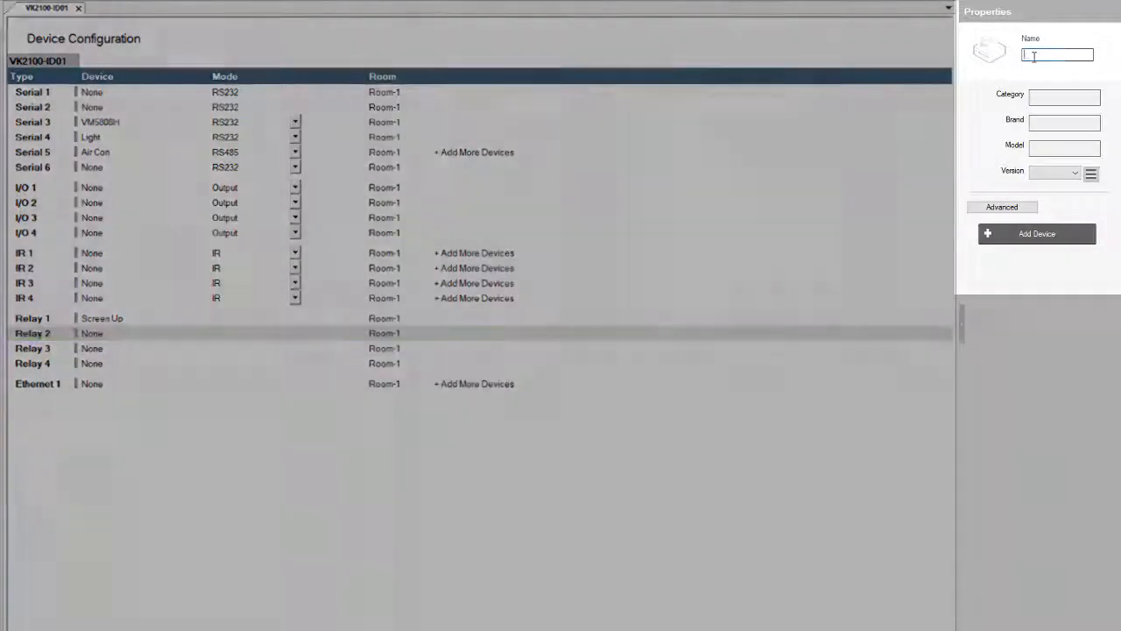
text(Screen Dow)
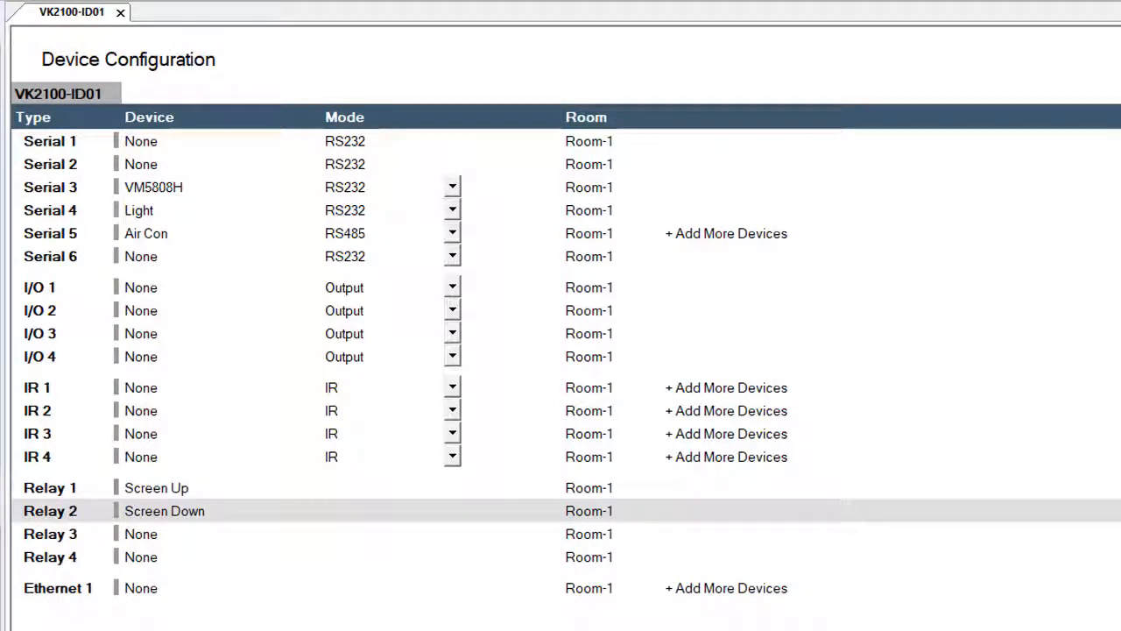
mouse_move(169, 521)
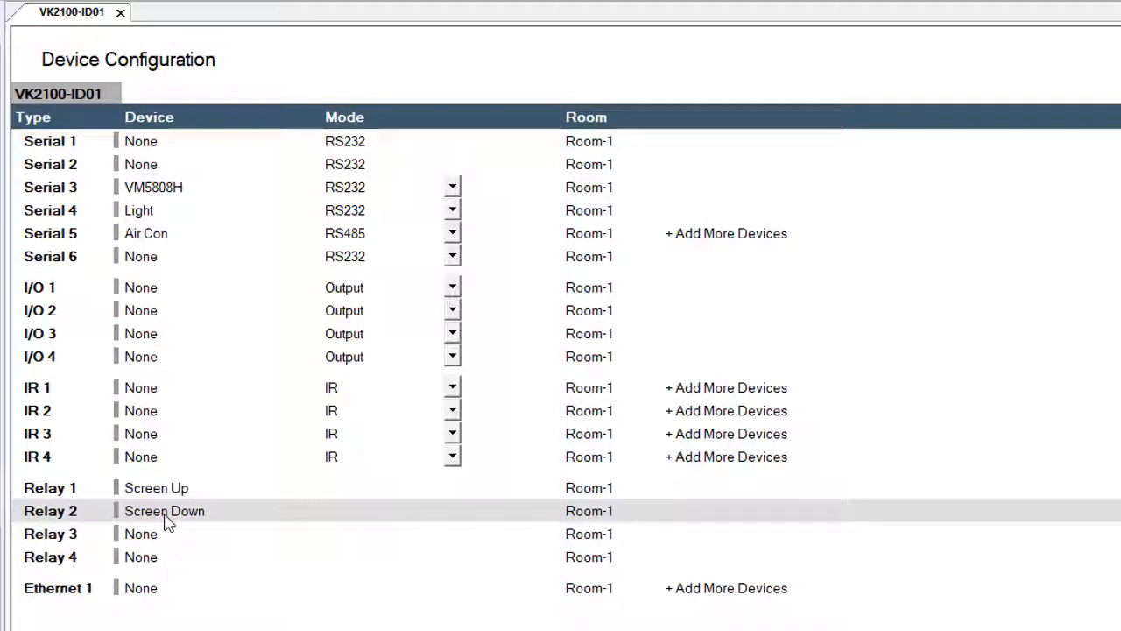